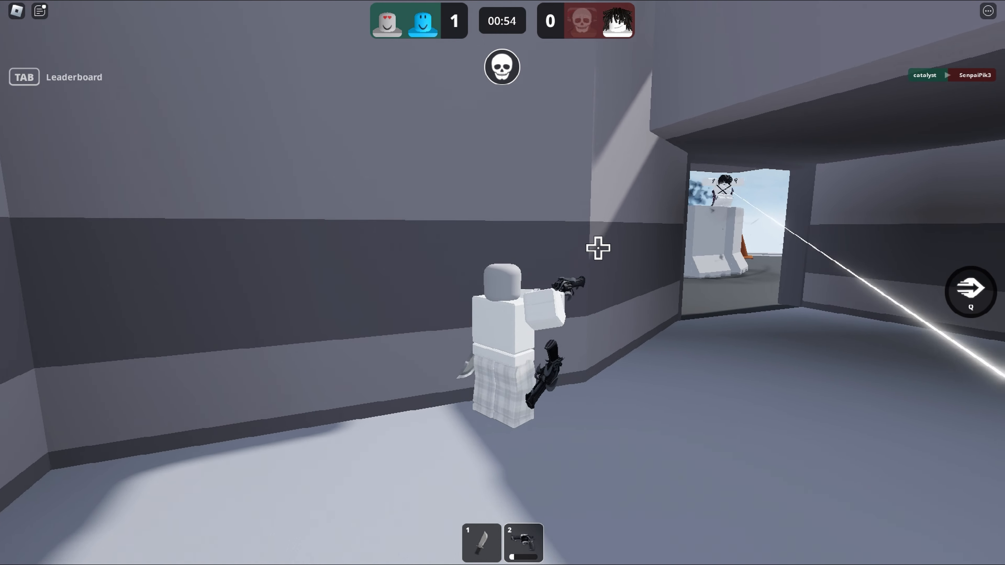
left_click(39, 11)
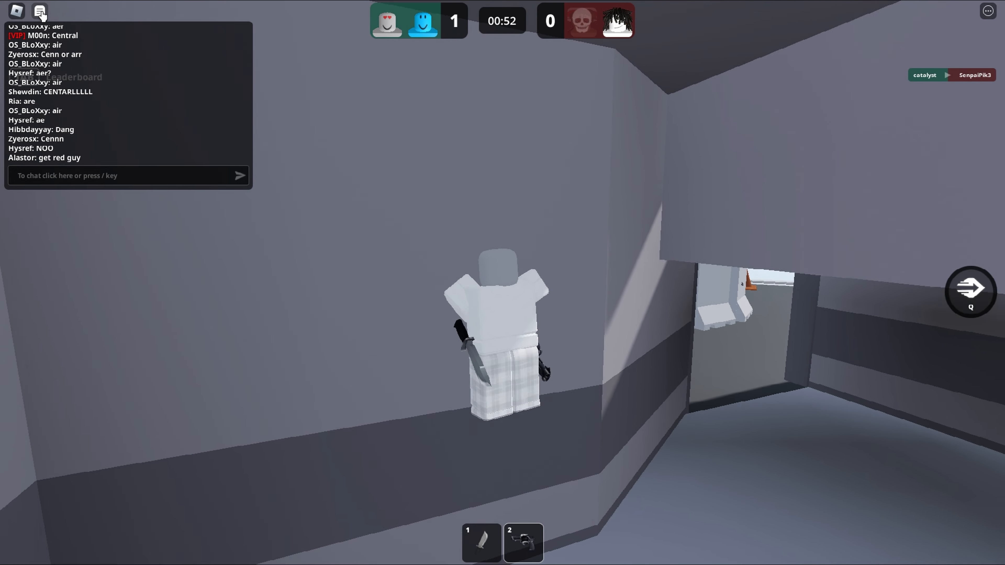